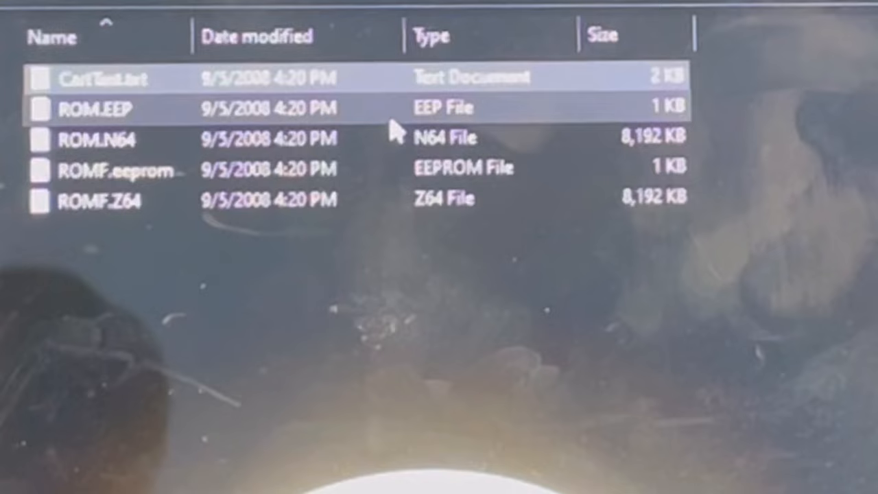
pyautogui.click(96, 139)
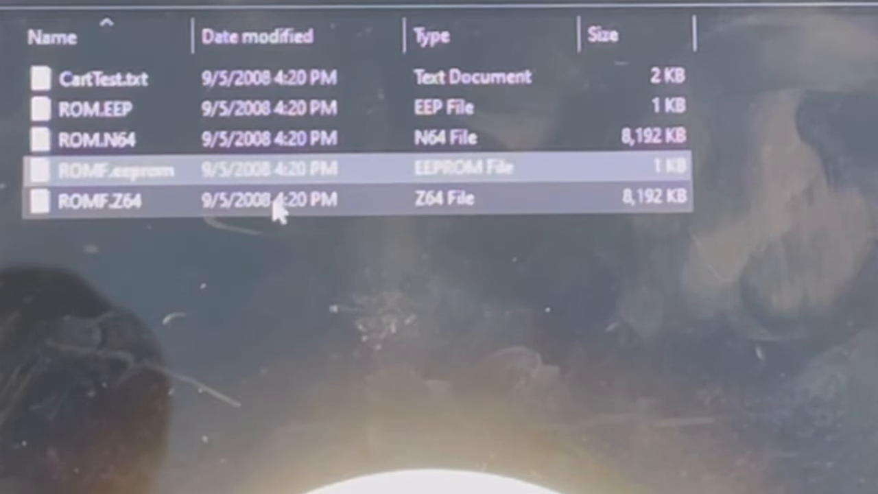
pyautogui.click(96, 108)
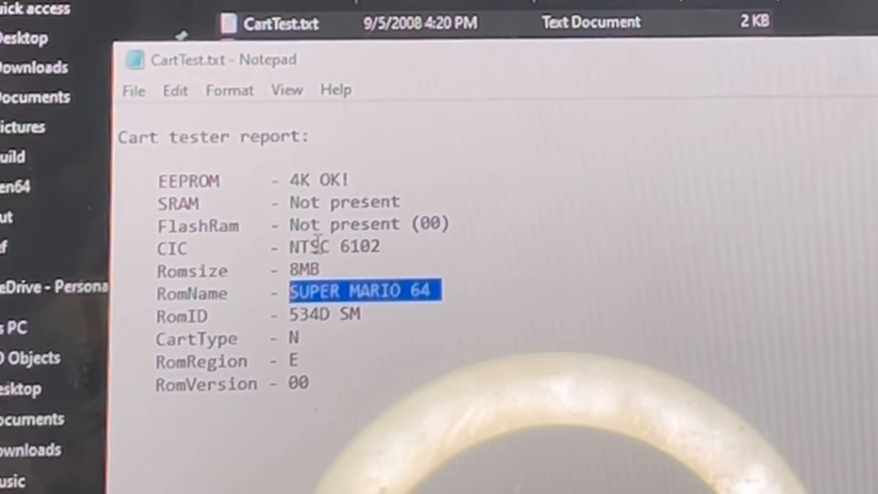
pyautogui.doubleClick(309, 247)
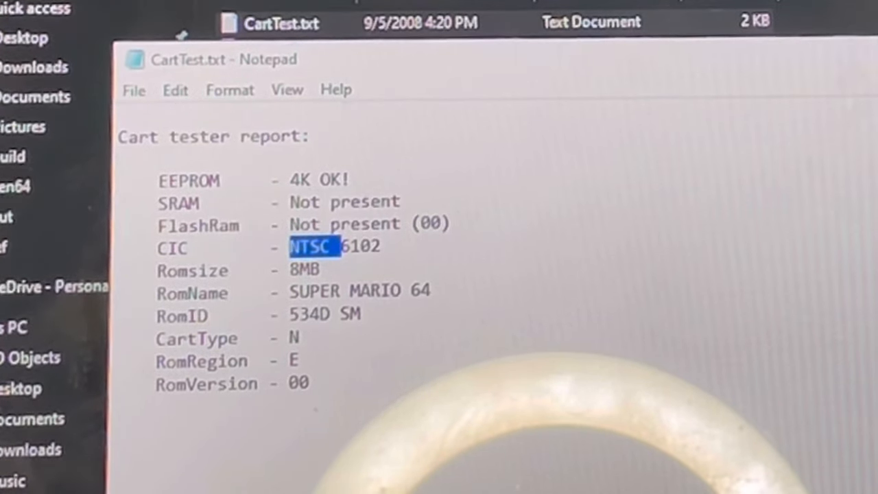